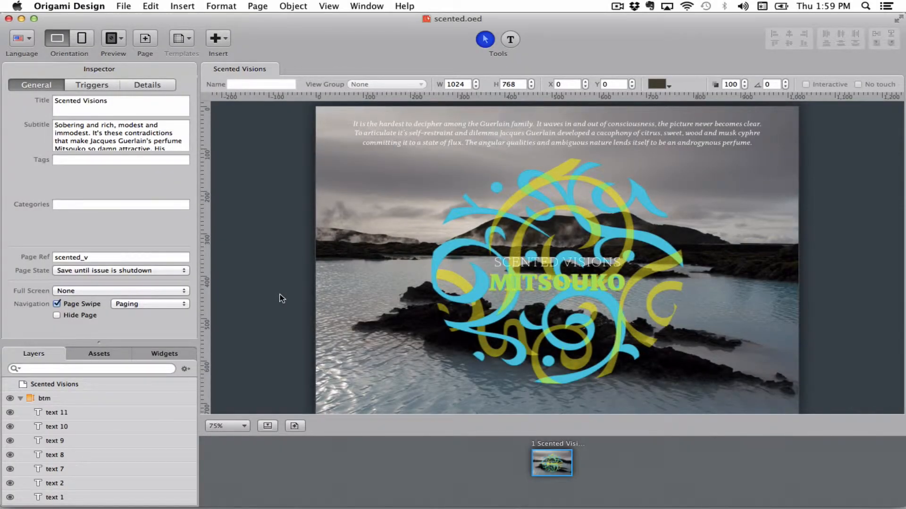
# Bring up the File menu over the Scented Visions page to reach Export
pyautogui.click(42, 498)
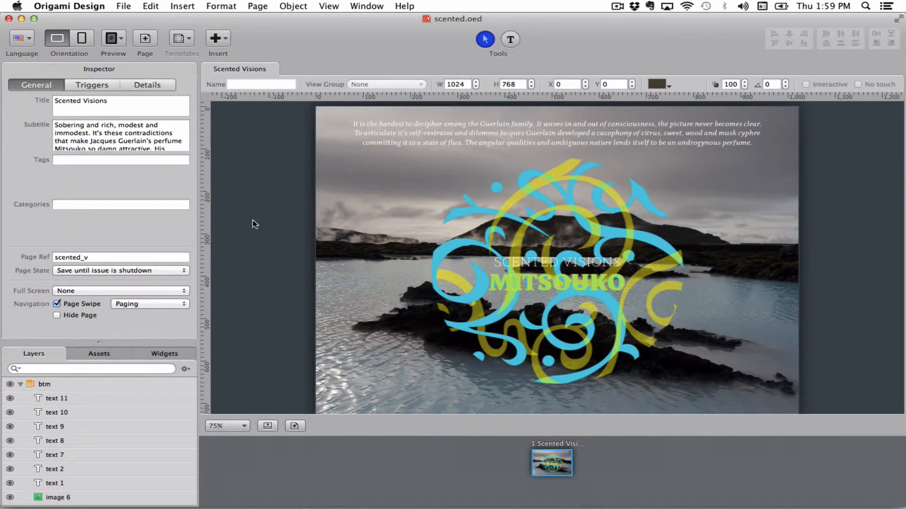
pyautogui.click(123, 6)
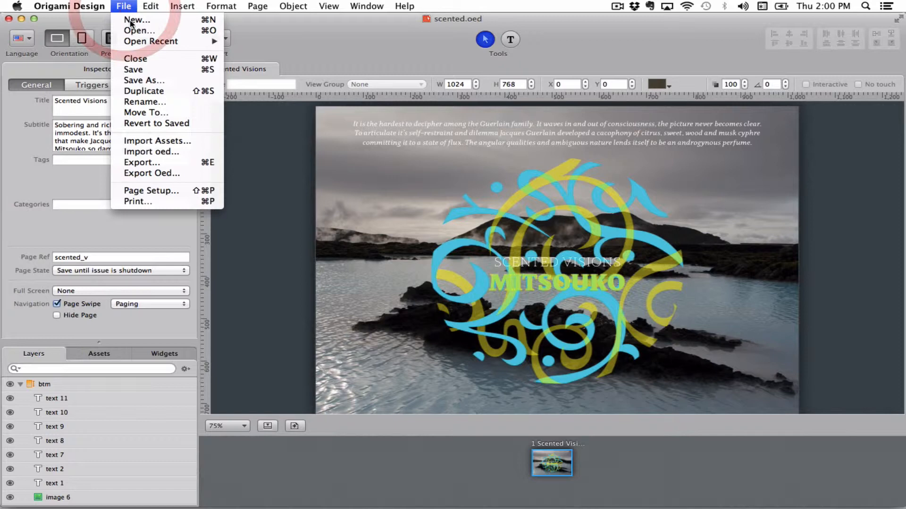
# Start an export in Production mode for plain iPad only and review the orientations
pyautogui.click(151, 174)
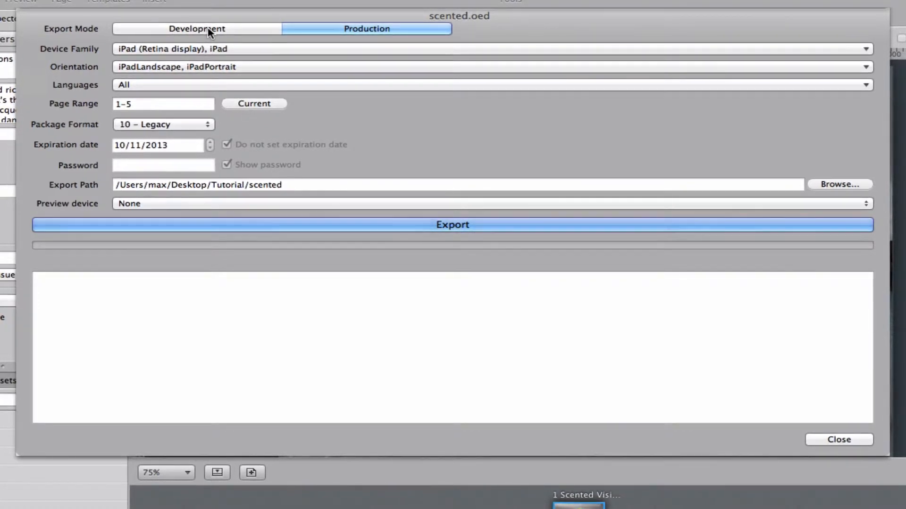
pyautogui.moveTo(243, 33)
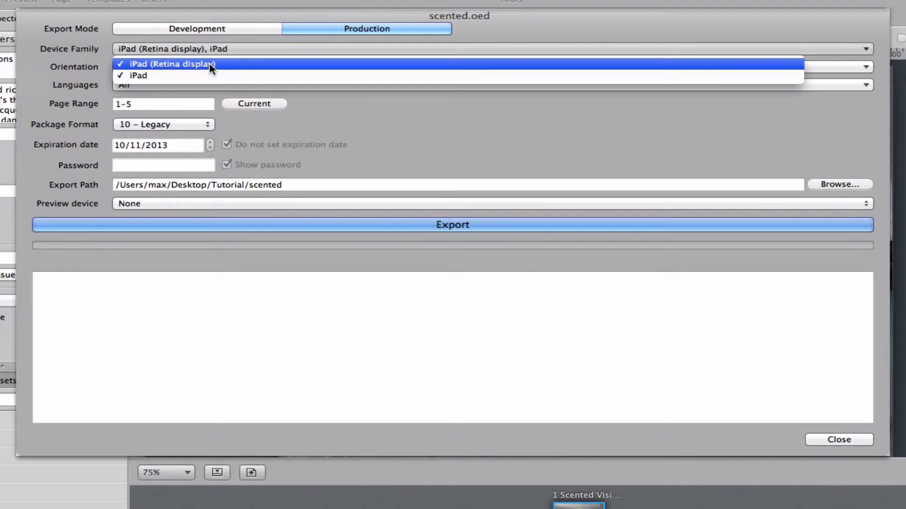
pyautogui.moveTo(186, 68)
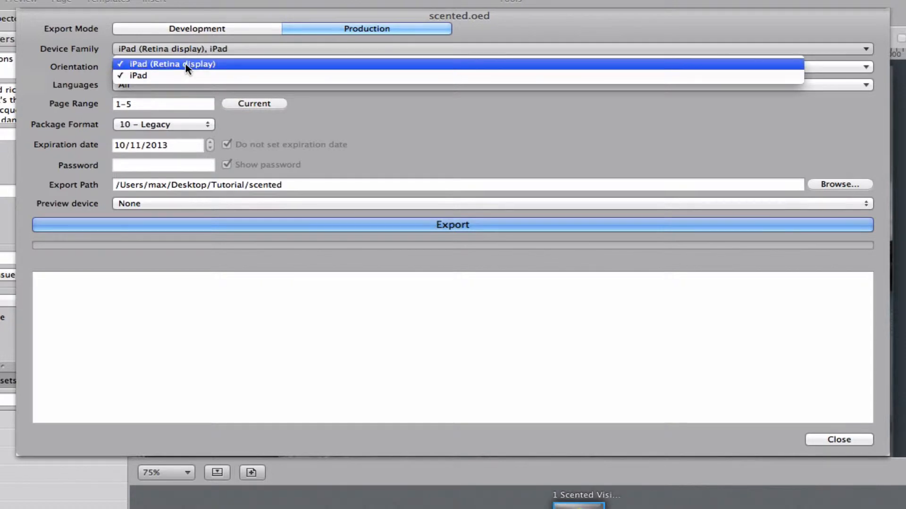
pyautogui.moveTo(180, 75)
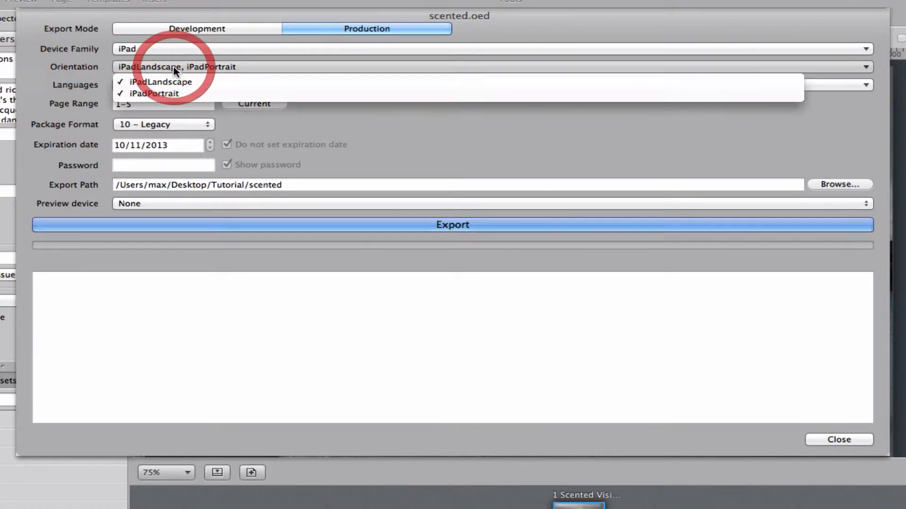
pyautogui.click(163, 81)
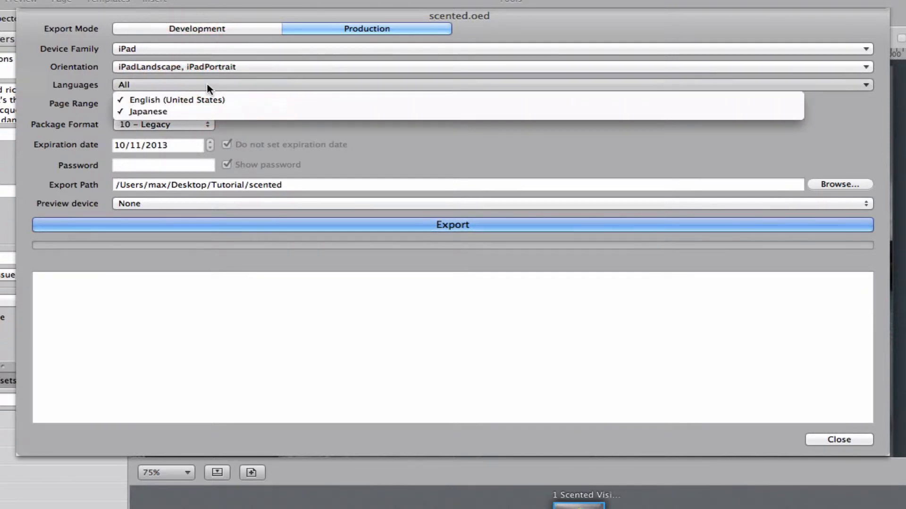
pyautogui.moveTo(148, 111)
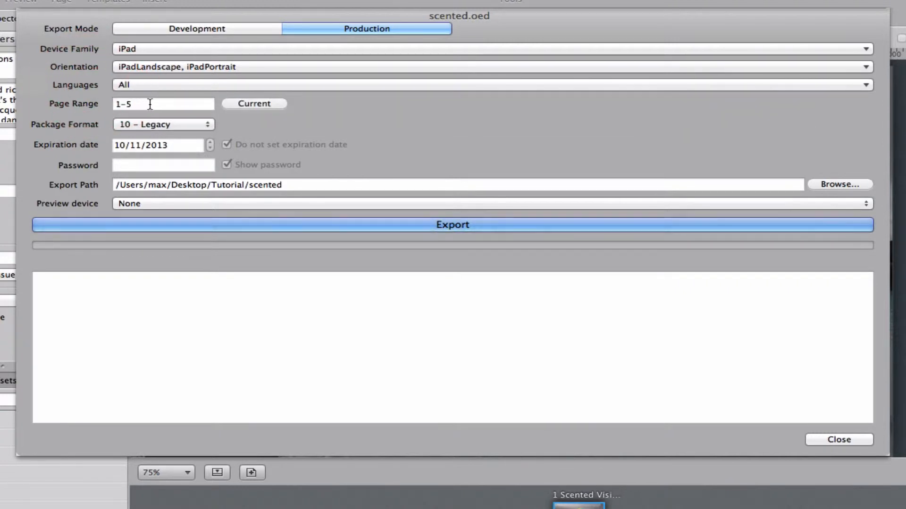
# Enter the export page range as 1-5,7-10
pyautogui.click(125, 103)
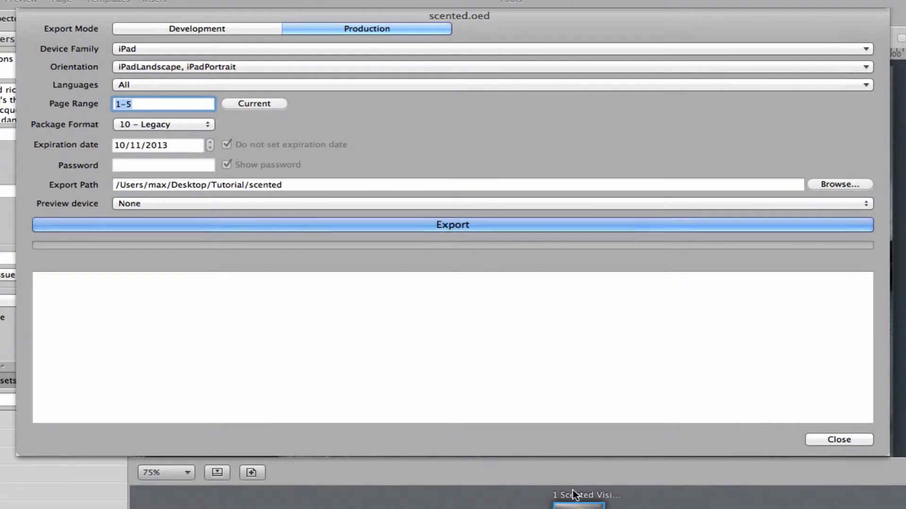
pyautogui.moveTo(253, 113)
pyautogui.write('1')
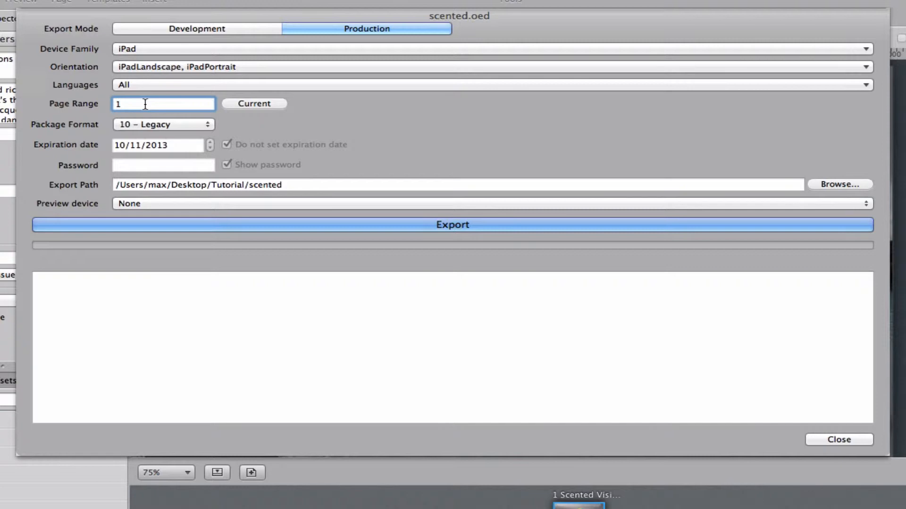
pyautogui.write('-')
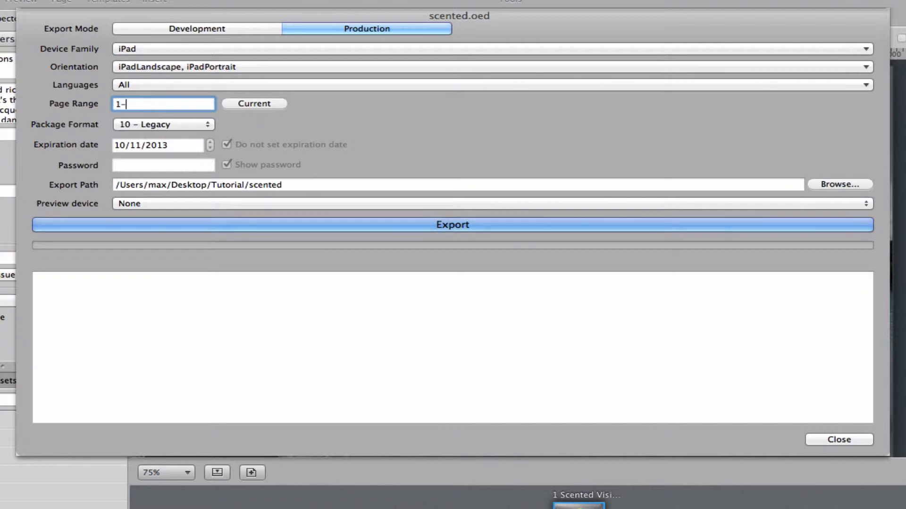
pyautogui.write('5')
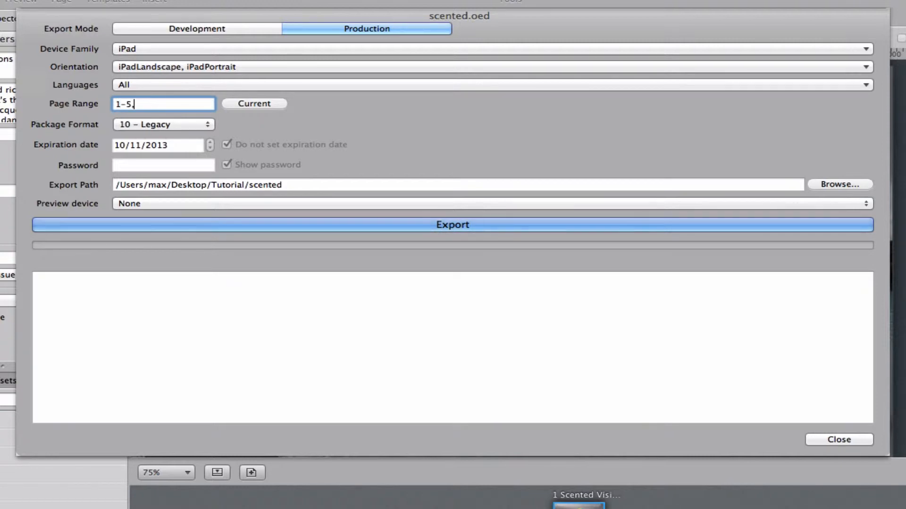
pyautogui.write(',')
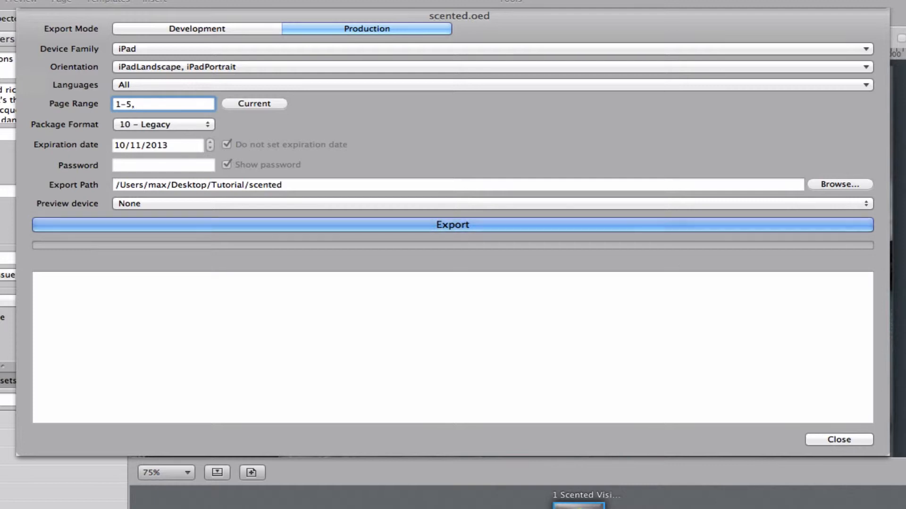
pyautogui.write('7')
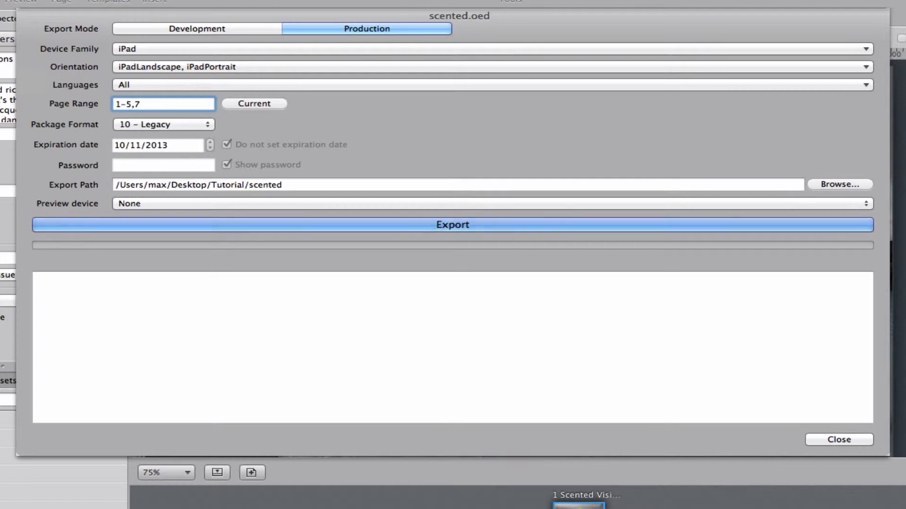
pyautogui.write('-')
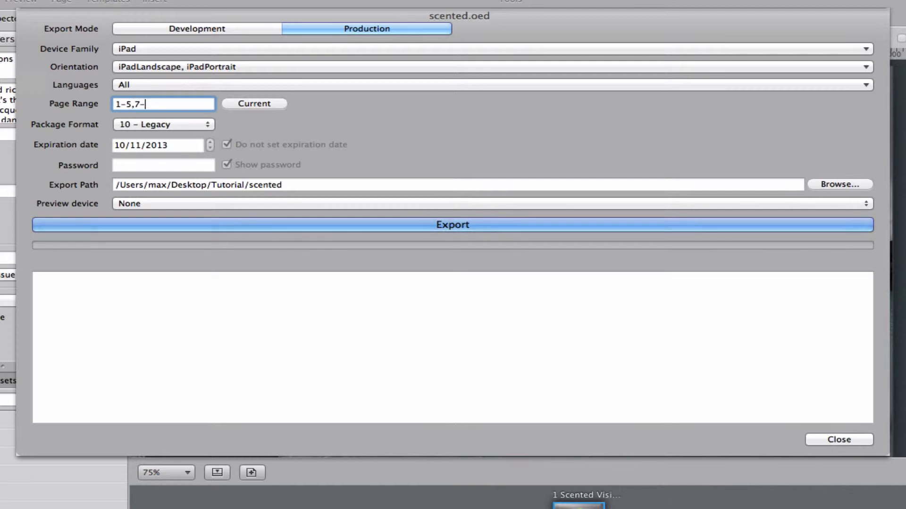
pyautogui.write('10')
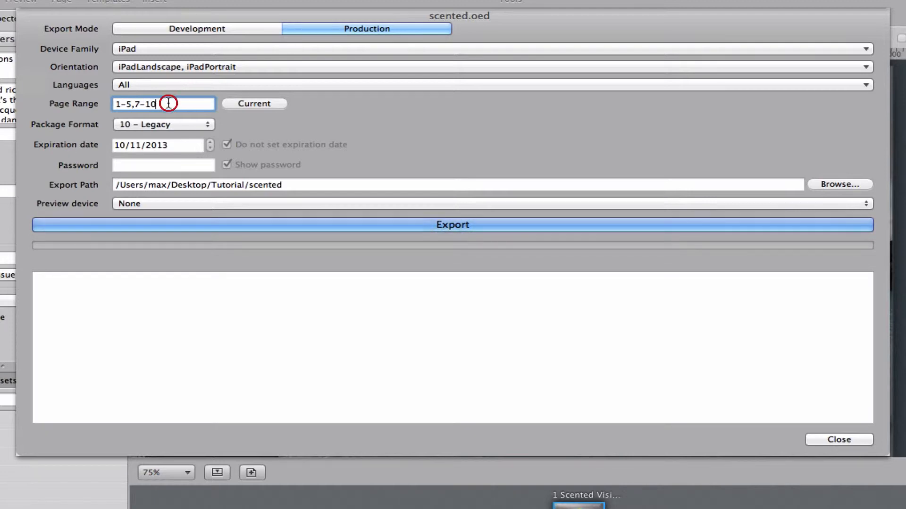
pyautogui.moveTo(257, 110)
pyautogui.write('1')
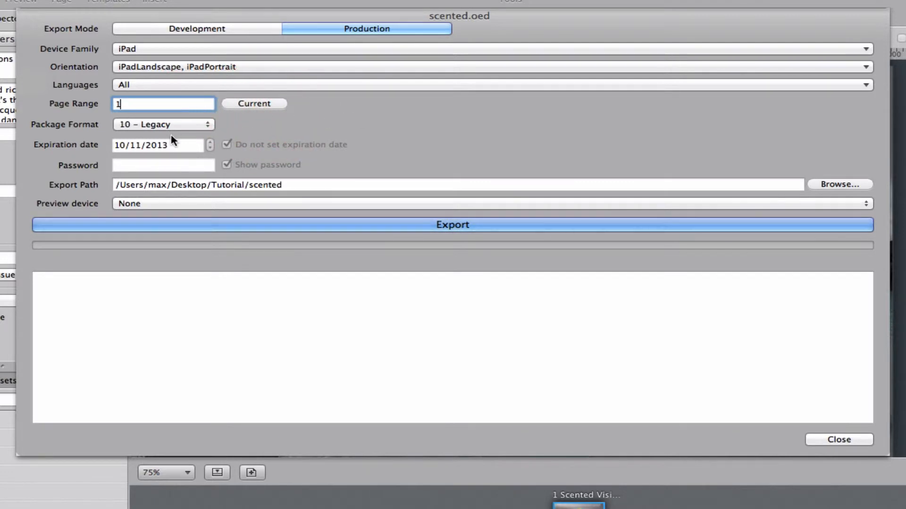
pyautogui.moveTo(271, 168)
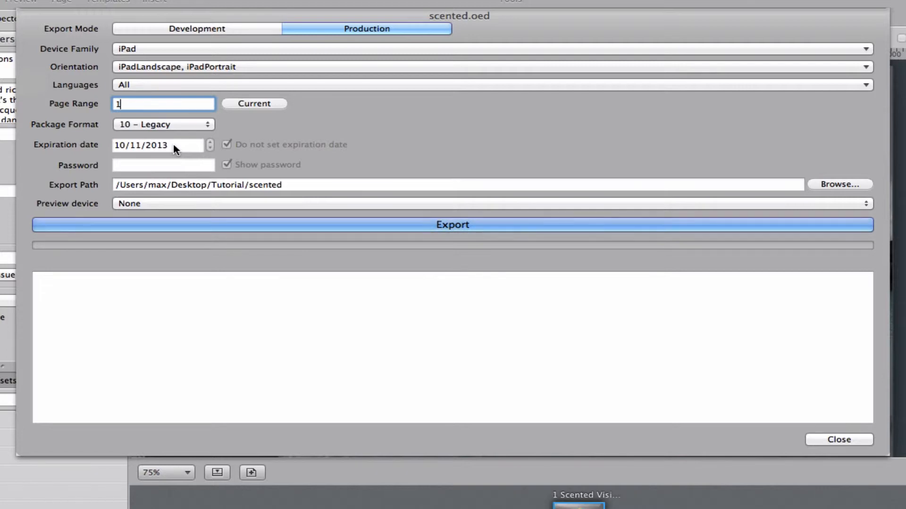
pyautogui.moveTo(122, 172)
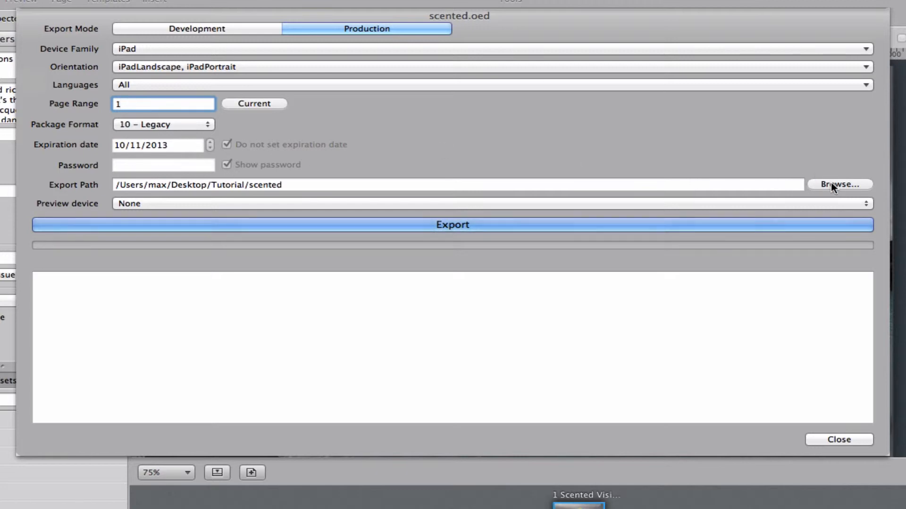
# Point the export at the Tutorial Export folder and leave the preview device as None
pyautogui.click(839, 184)
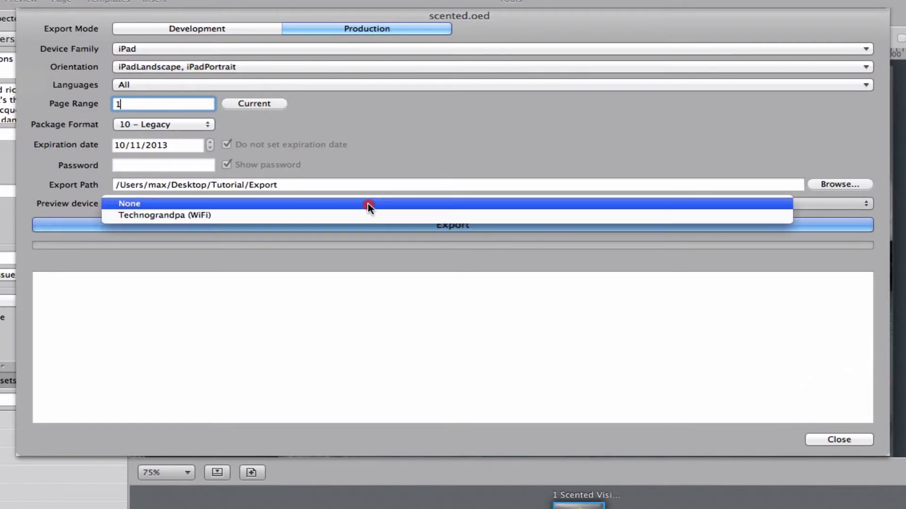
pyautogui.moveTo(104, 209)
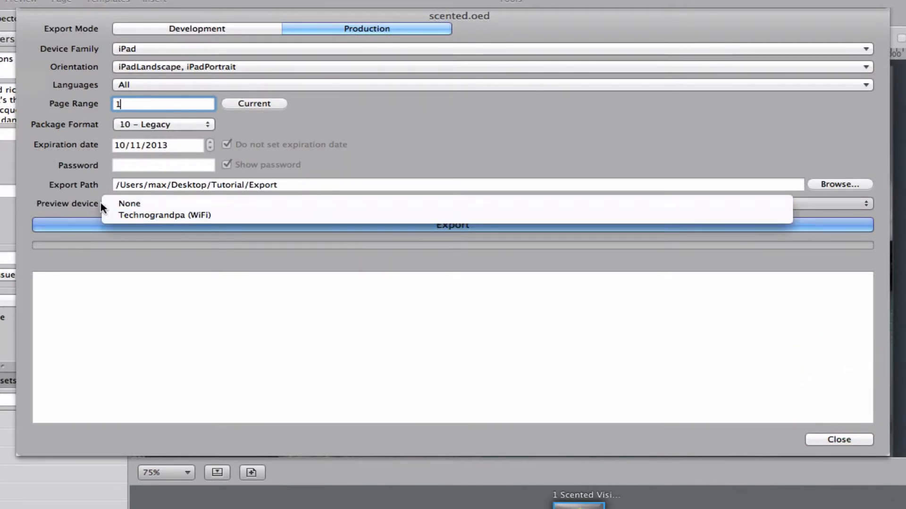
pyautogui.moveTo(164, 215)
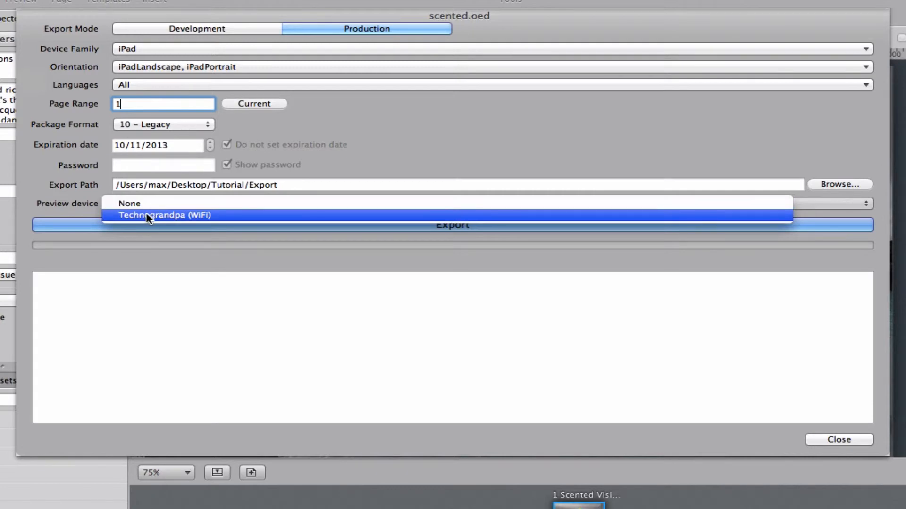
pyautogui.moveTo(144, 221)
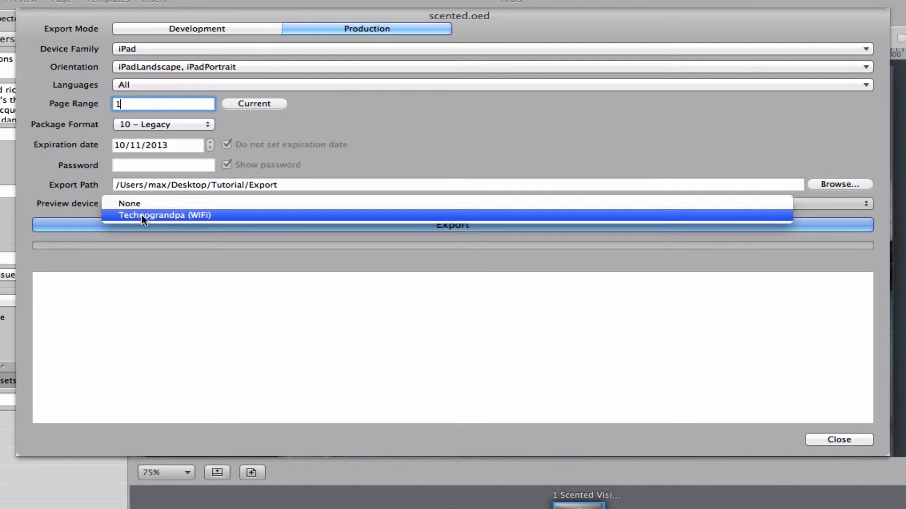
pyautogui.moveTo(157, 219)
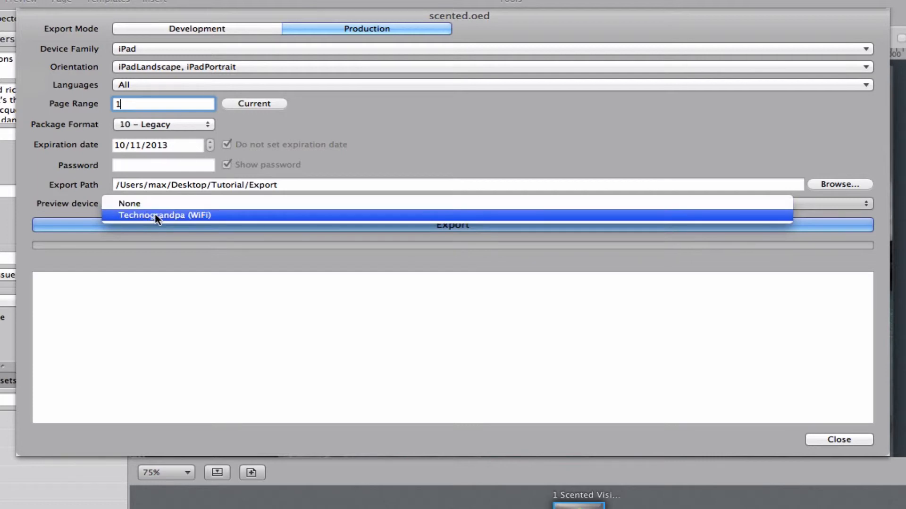
pyautogui.moveTo(83, 207)
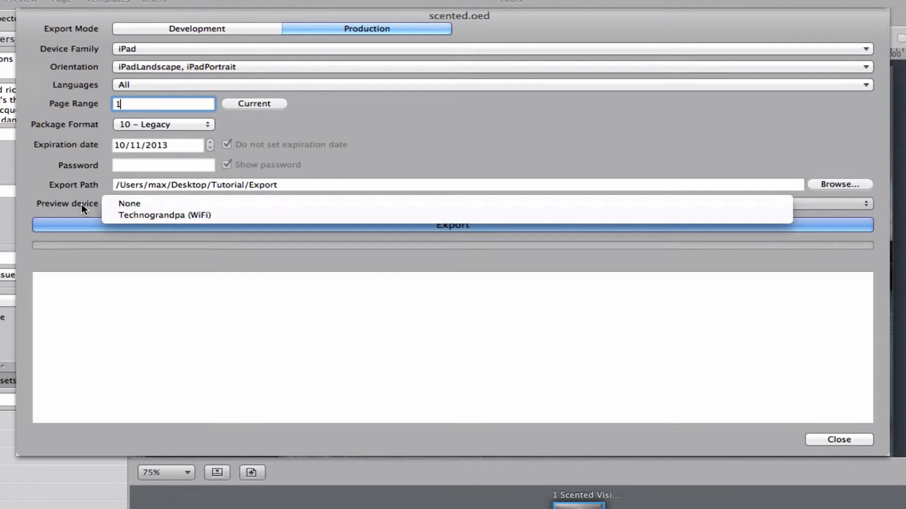
pyautogui.moveTo(164, 215)
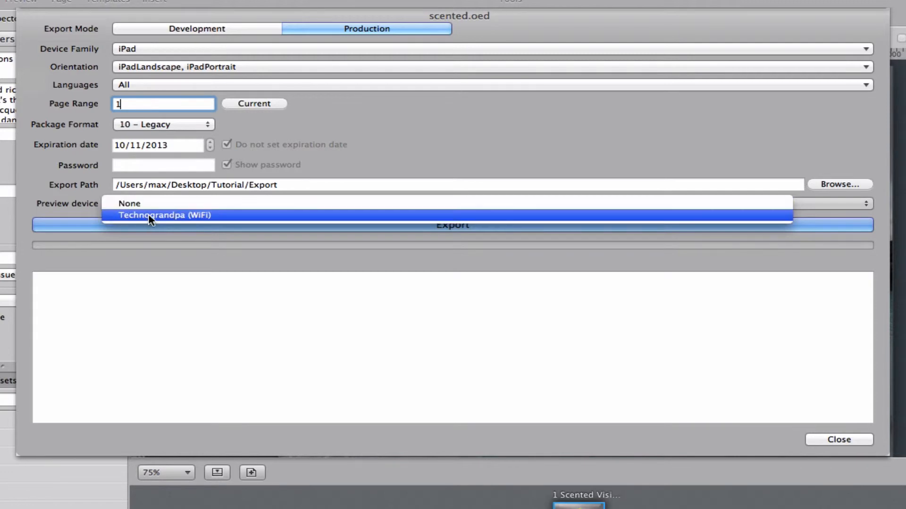
pyautogui.click(129, 204)
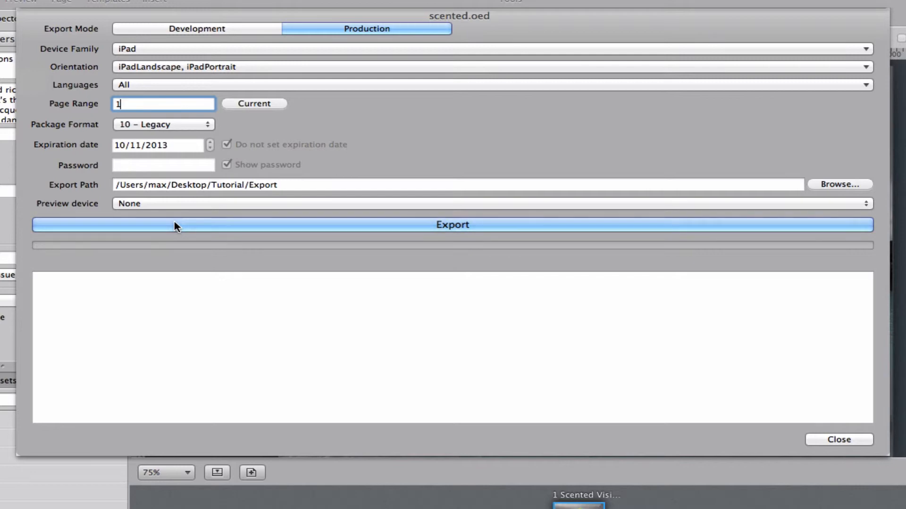
# Export page 1 as the scented.iPad.r001.oep package and acknowledge the success message
pyautogui.click(452, 225)
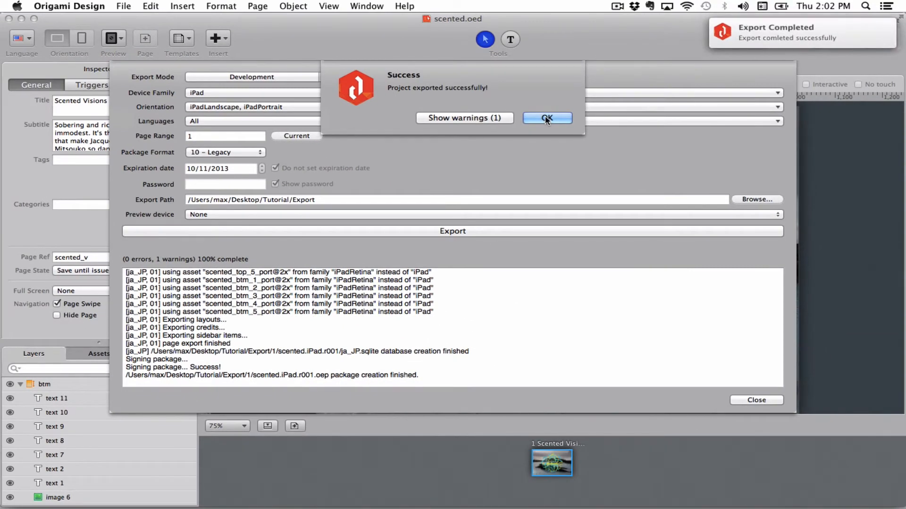
pyautogui.click(546, 118)
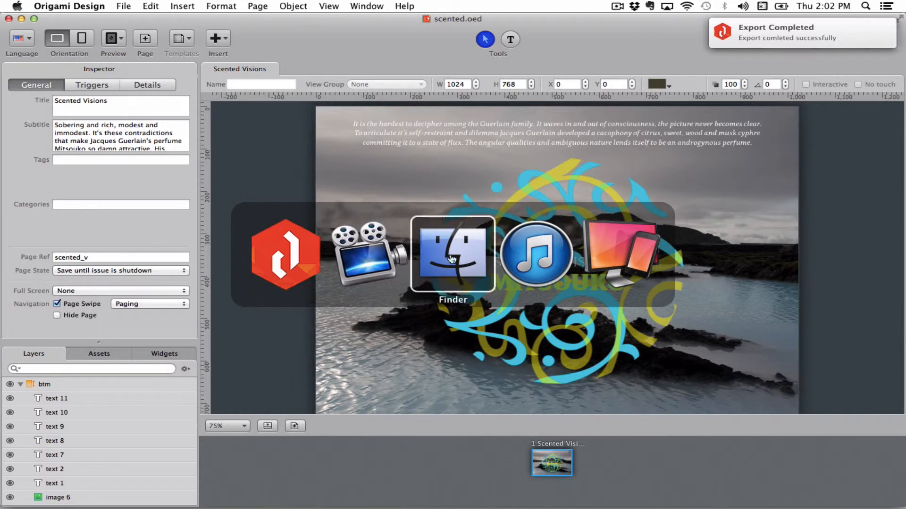
# In iTunes, add scented.iPad.r001.oep from the Export folder to Origami View's documents on the iPad
pyautogui.click(536, 255)
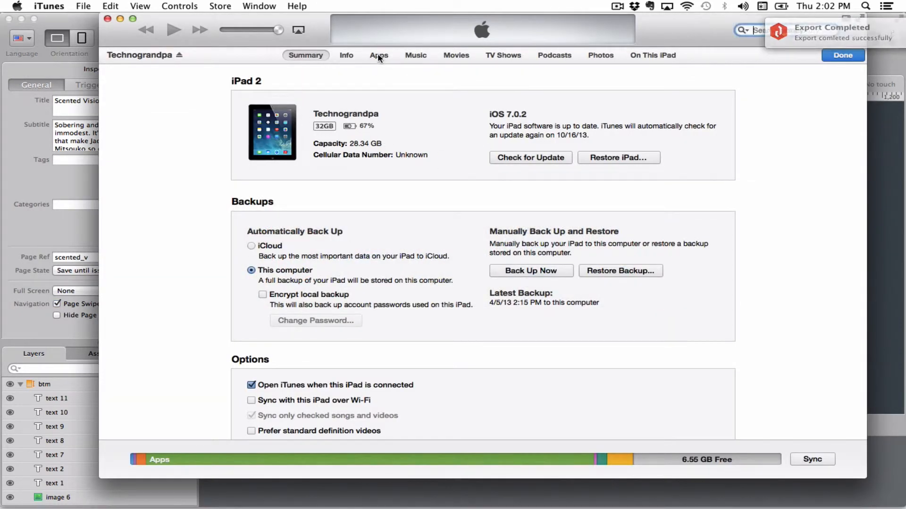
pyautogui.click(378, 55)
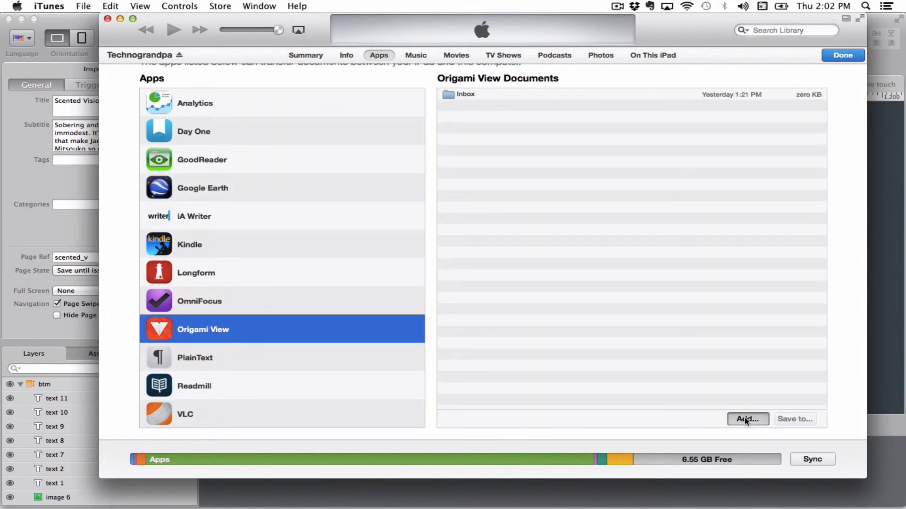
pyautogui.click(747, 419)
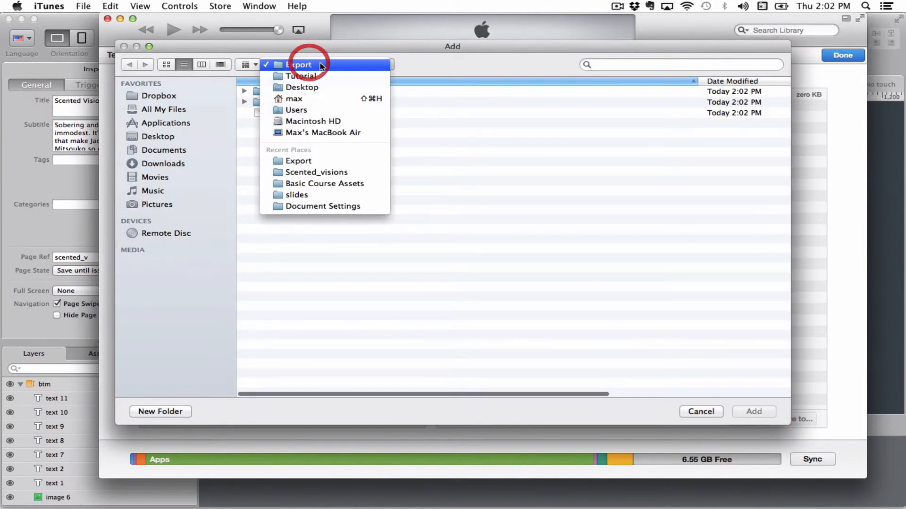
pyautogui.click(299, 64)
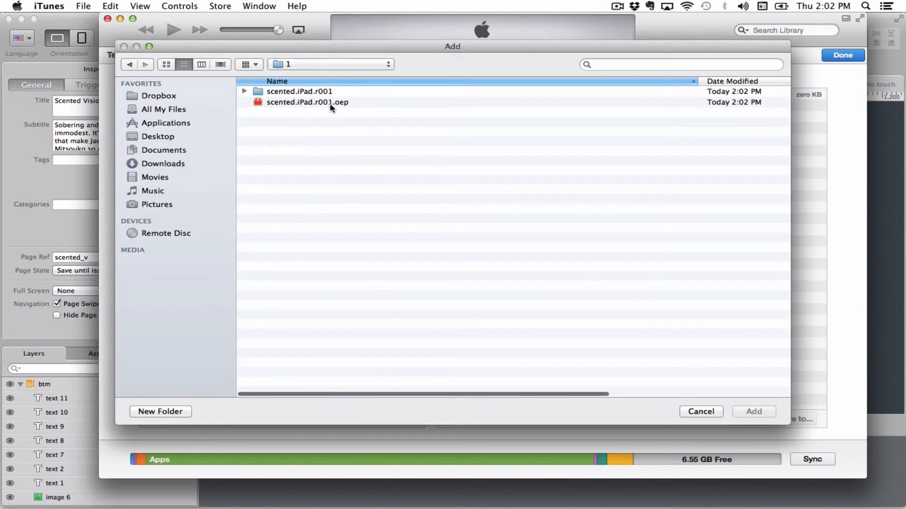
pyautogui.moveTo(345, 107)
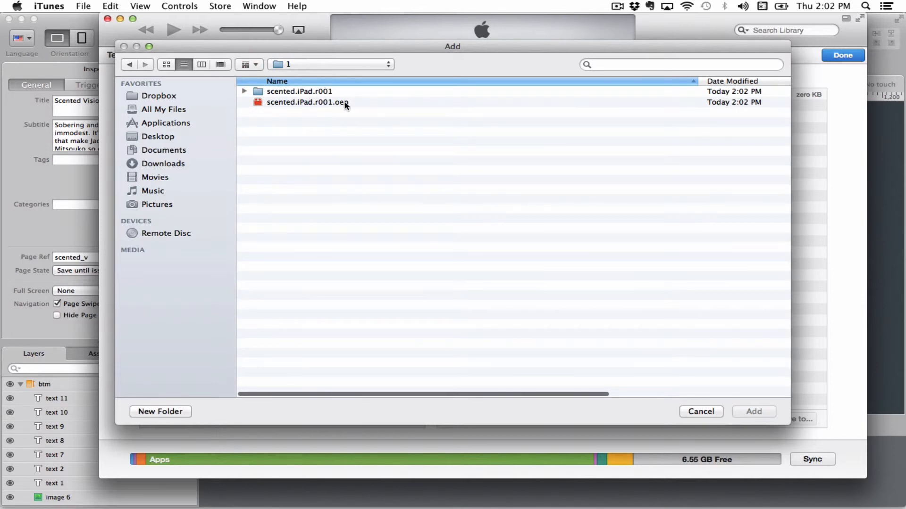
pyautogui.click(753, 411)
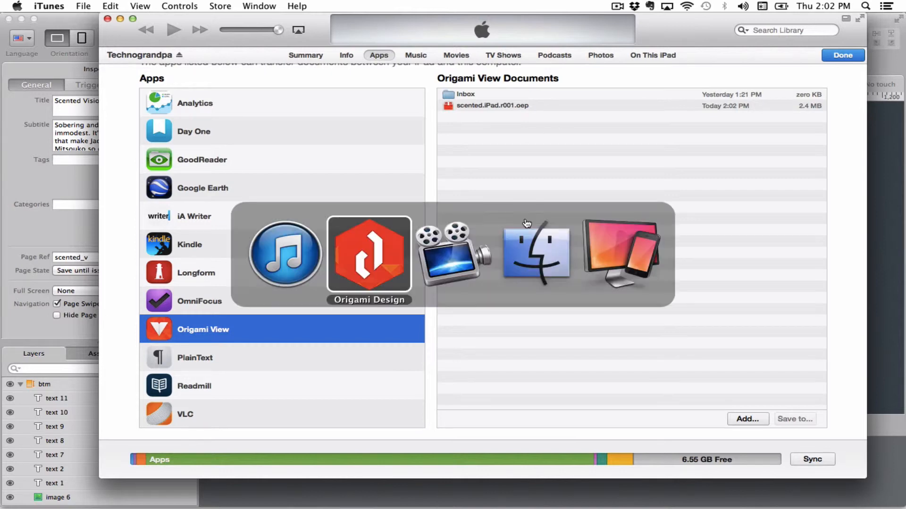
# Switch to Reflector and view the Scented Visions issue in the mirrored iPad's Origami View library
pyautogui.click(620, 254)
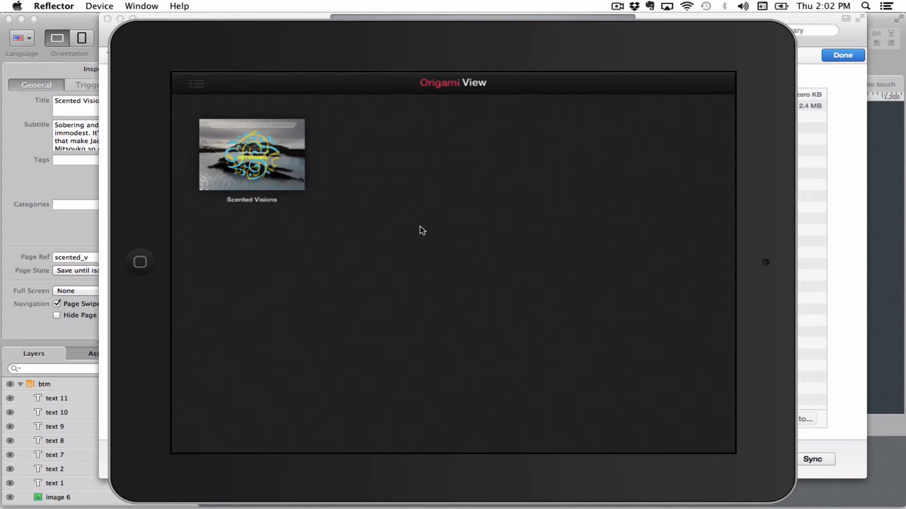
pyautogui.click(251, 155)
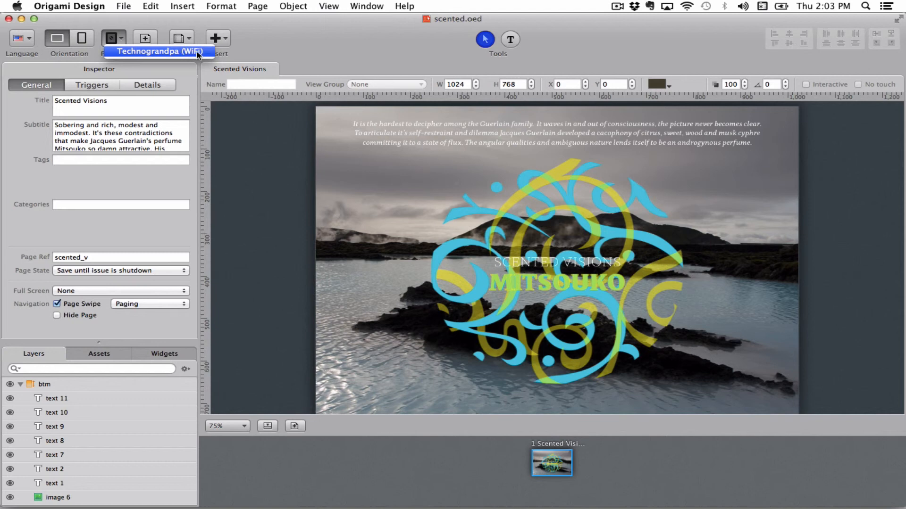
pyautogui.moveTo(207, 55)
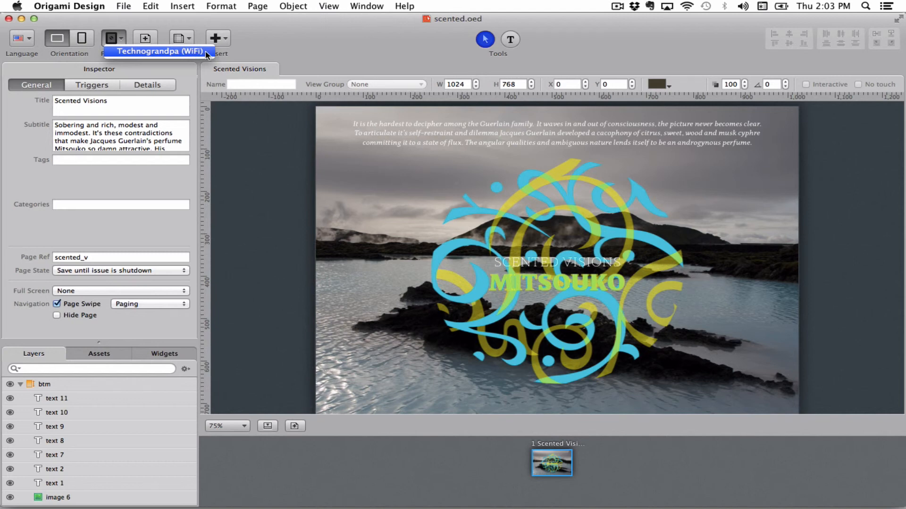
pyautogui.moveTo(194, 56)
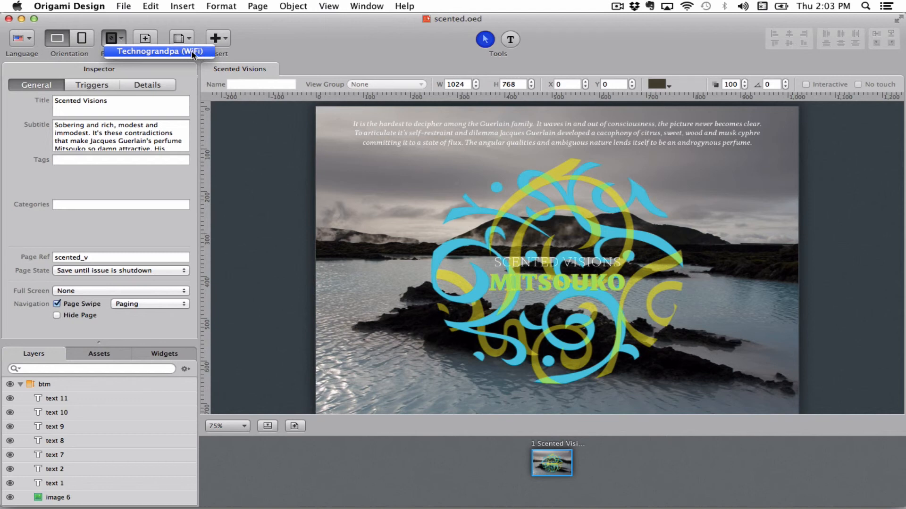
pyautogui.moveTo(125, 7)
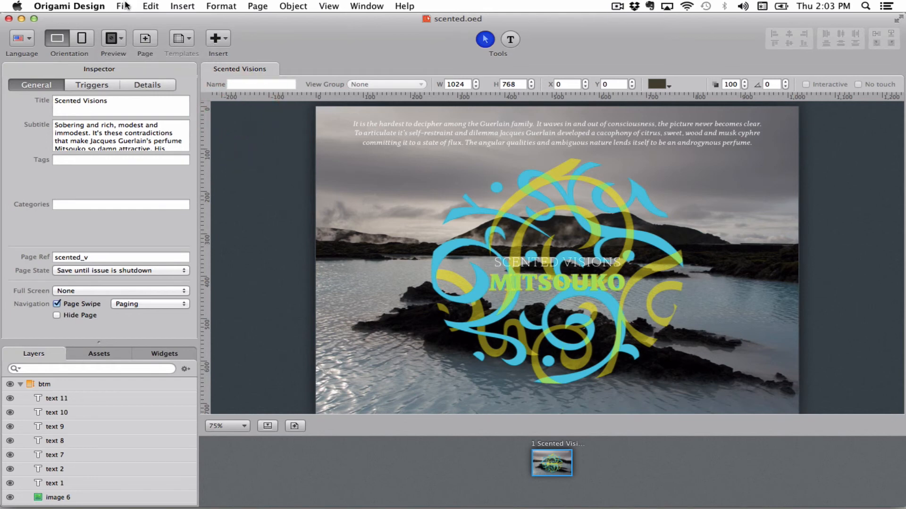
# Back in Origami Design, bring up the File menu again to reach Export
pyautogui.click(123, 6)
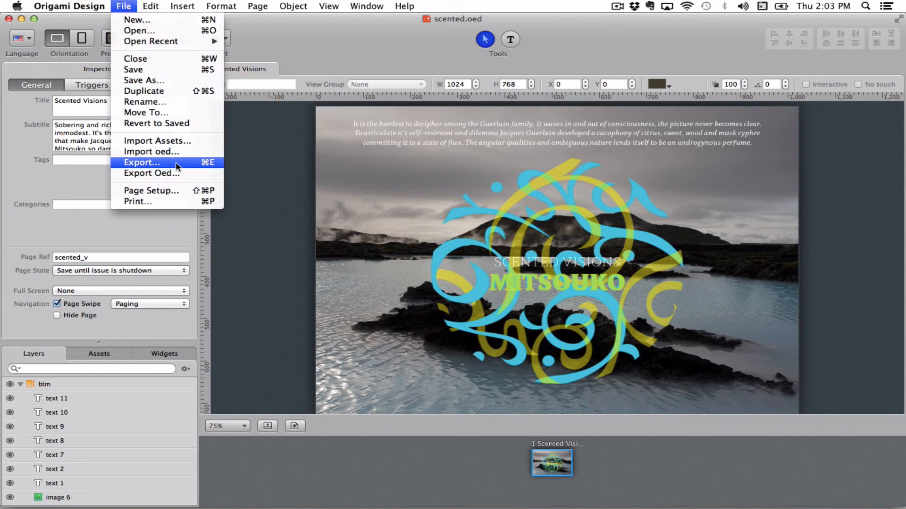
pyautogui.moveTo(192, 171)
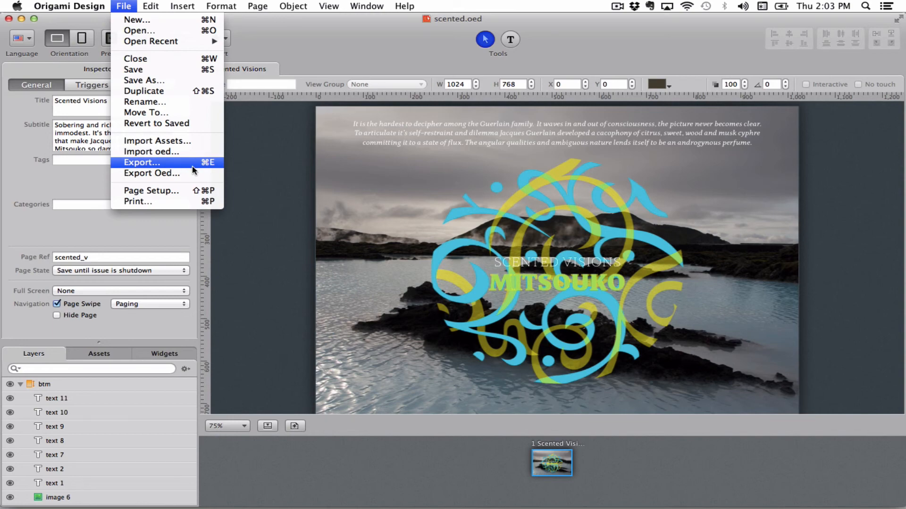